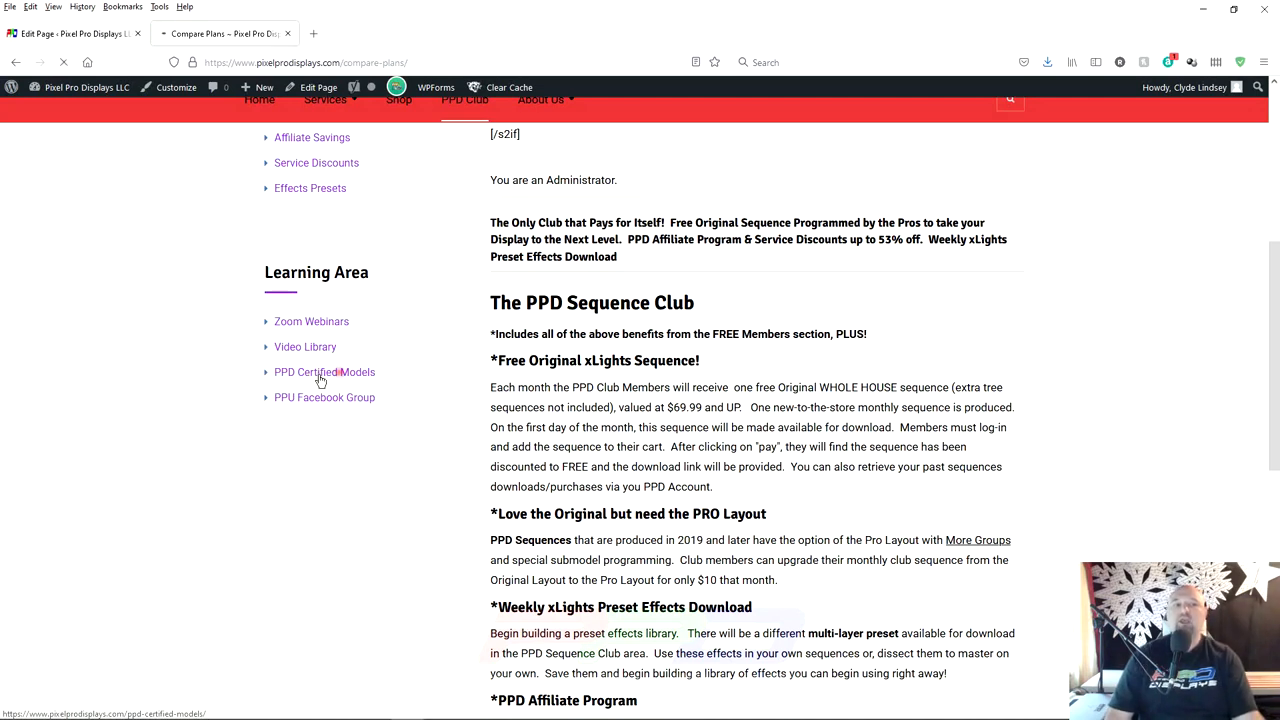
Open the PPD Certified Models page from the Learning Area sidebar link
left_click(324, 372)
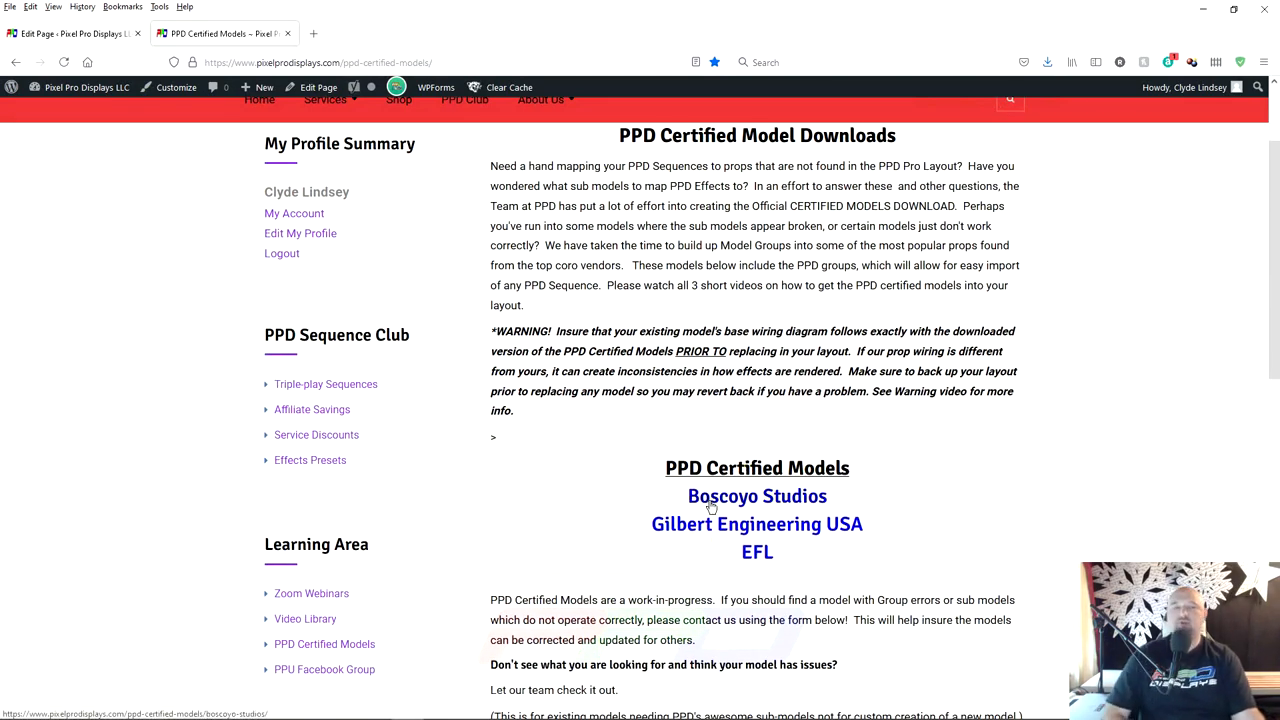
Open Boscoyo Studios and scroll through its xLights snowflake and spinner models
left_click(757, 495)
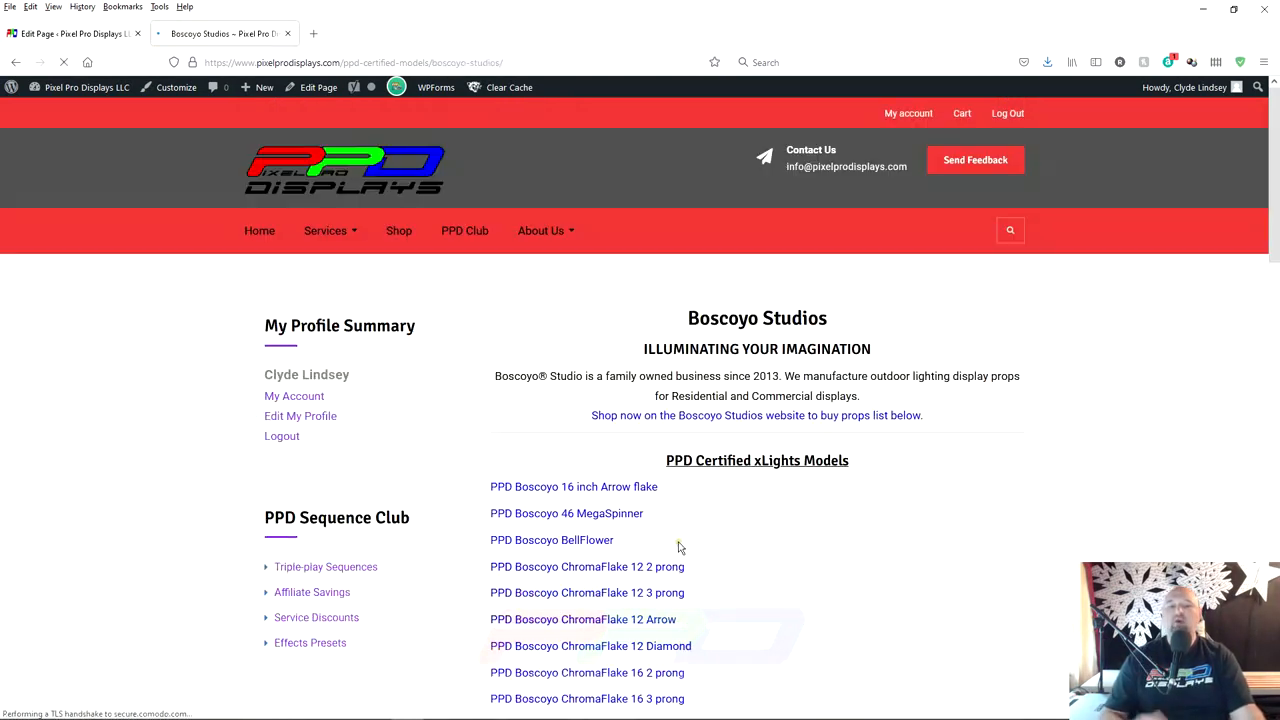
scroll("down", 3)
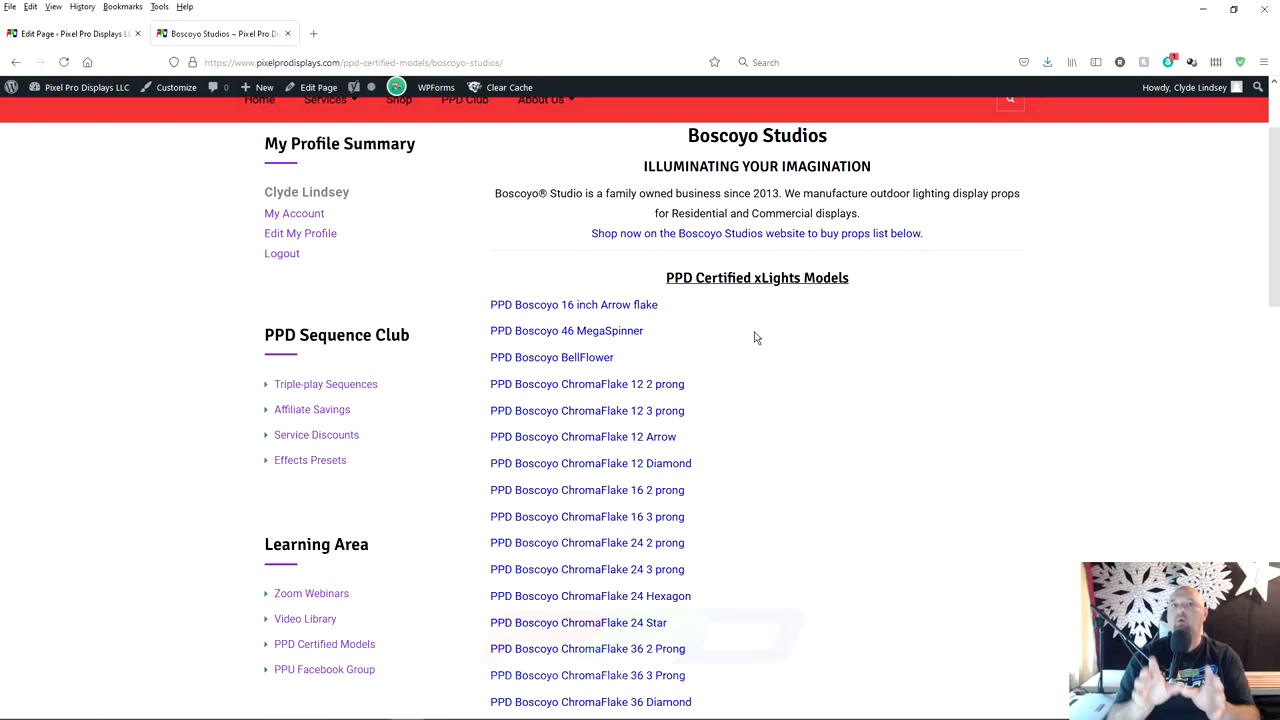